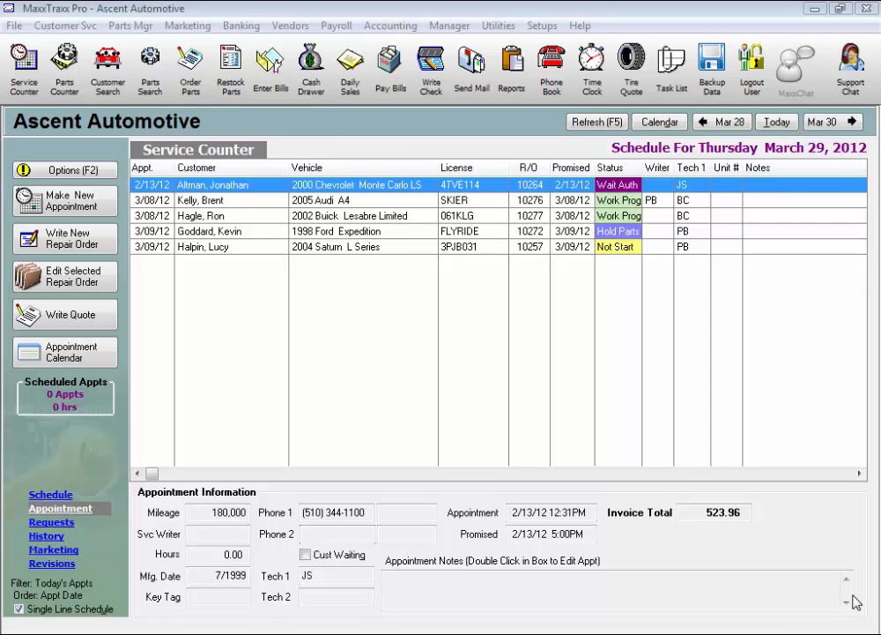
mouse_move(808, 528)
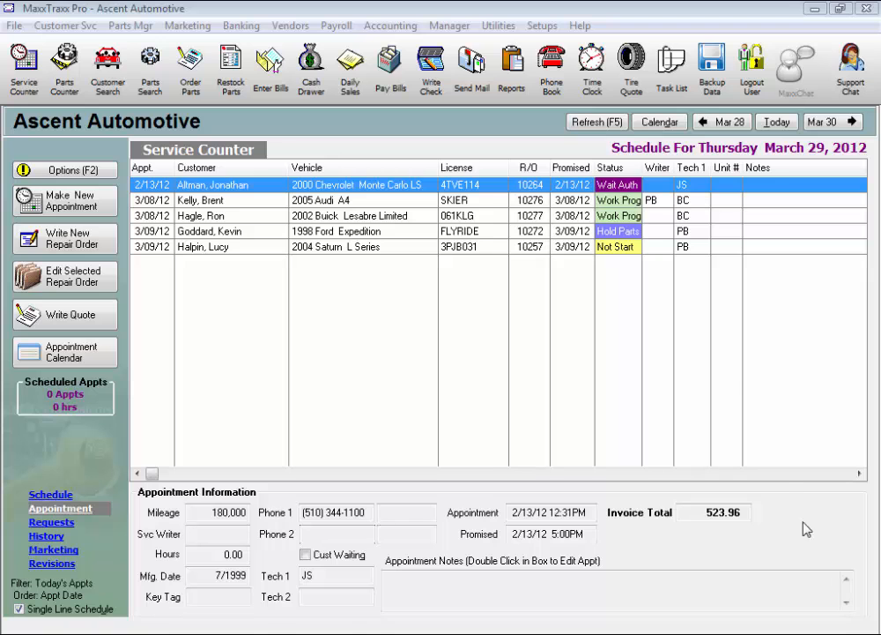
mouse_move(649, 239)
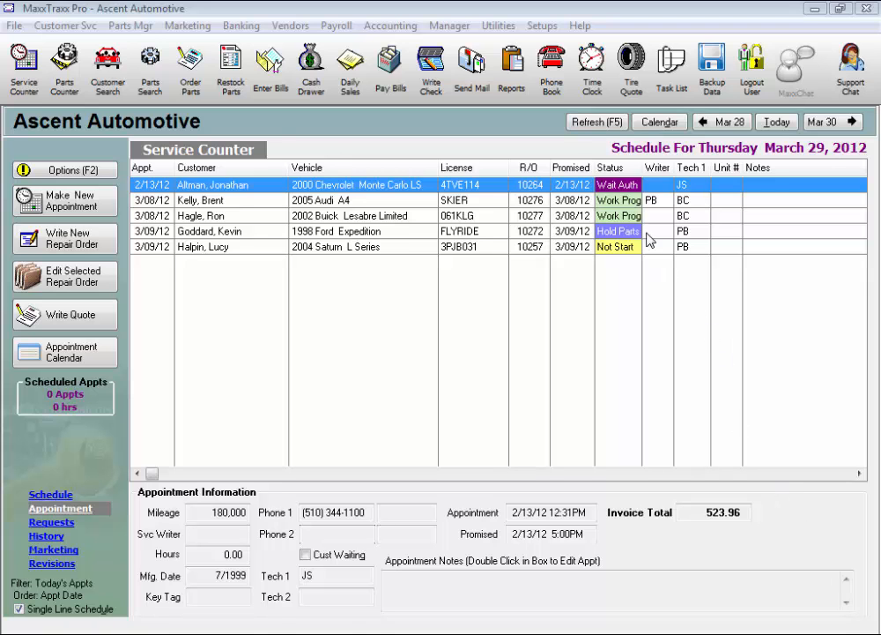
Step: Bring up the Setups menu from the service counter schedule
left_click(543, 24)
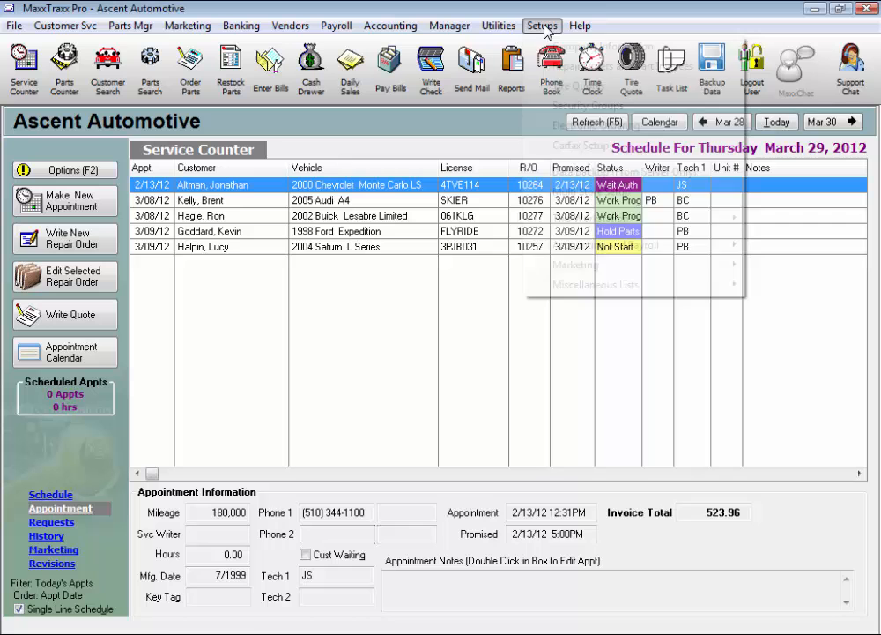
Step: In Electronic Ordering setup, mark Napa as active and close the window
left_click(543, 25)
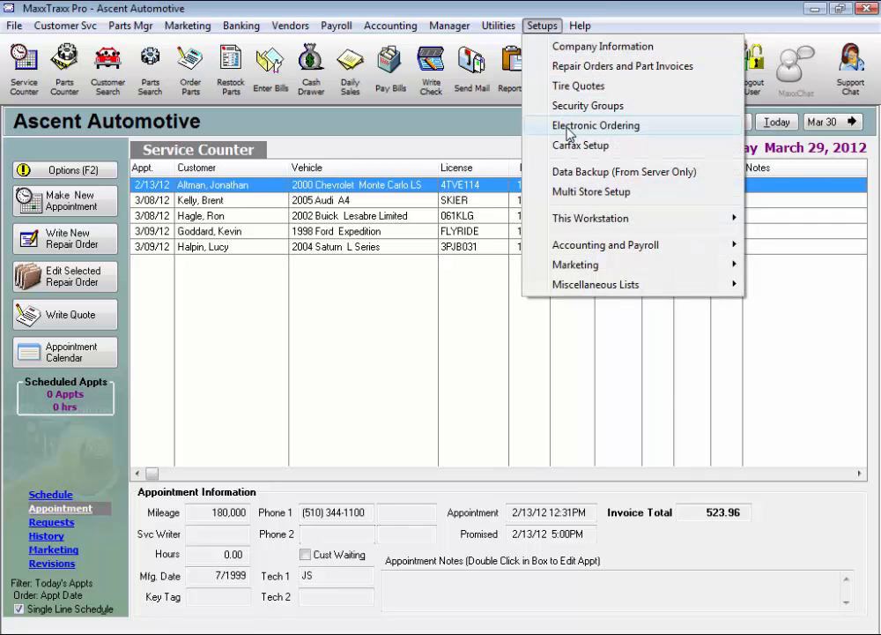
left_click(596, 125)
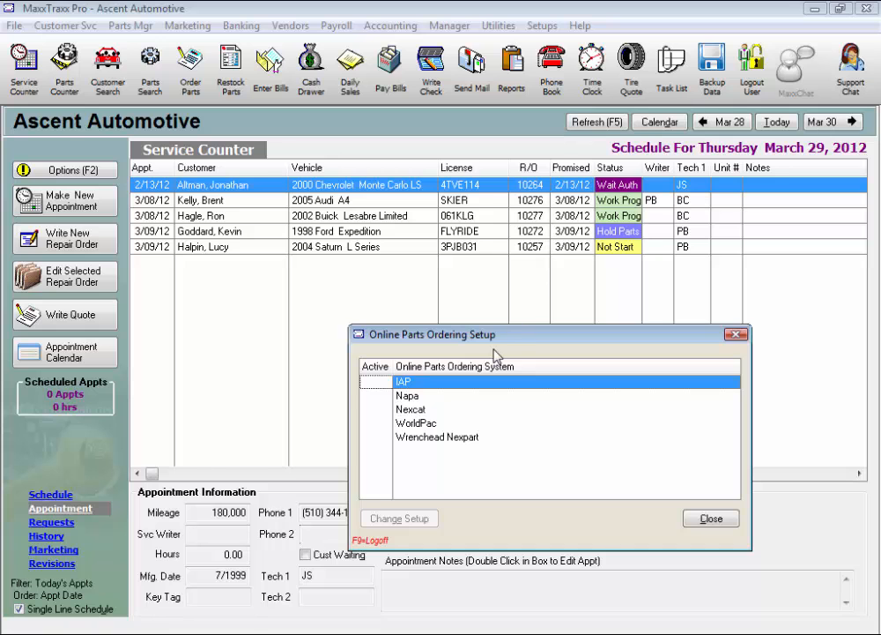
mouse_move(381, 403)
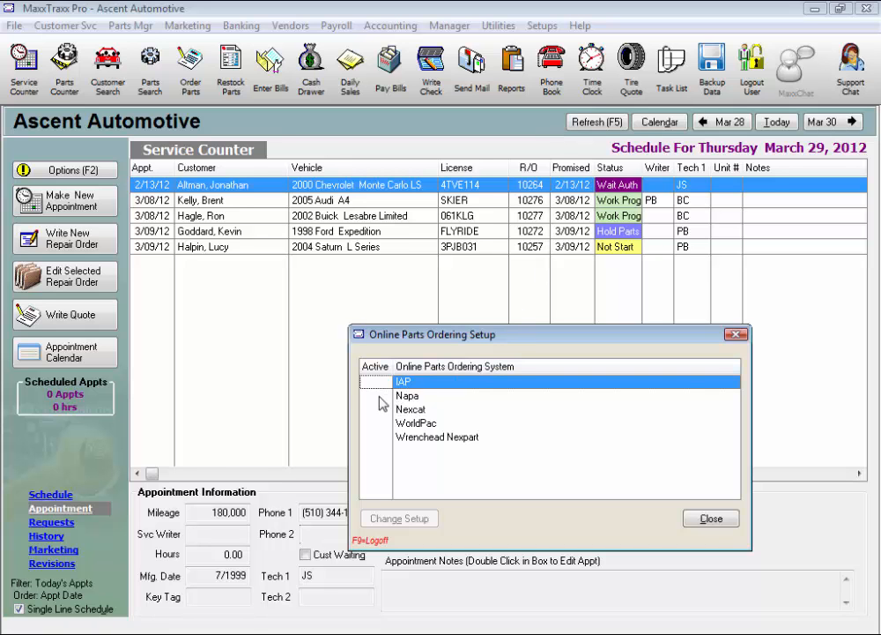
left_click(407, 395)
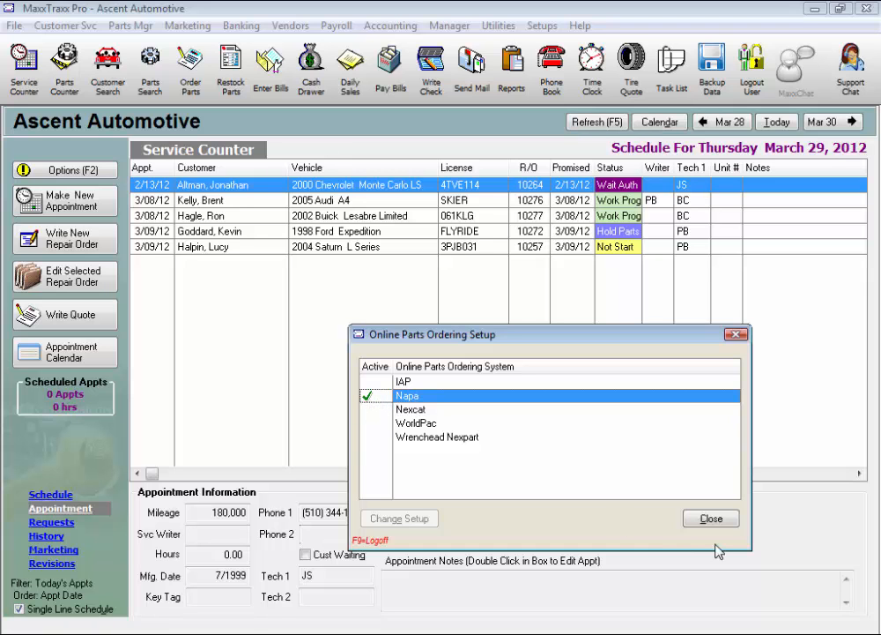
left_click(710, 518)
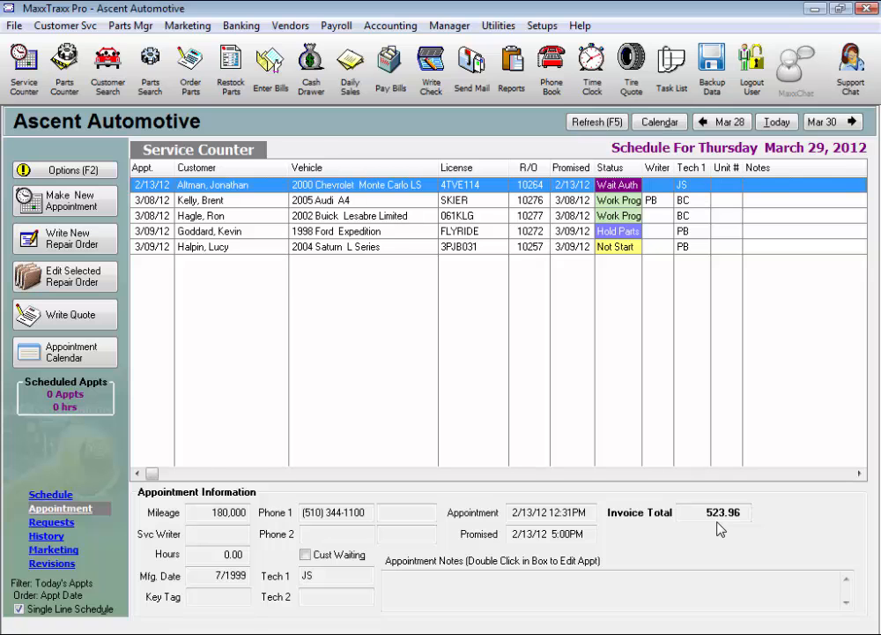
mouse_move(543, 430)
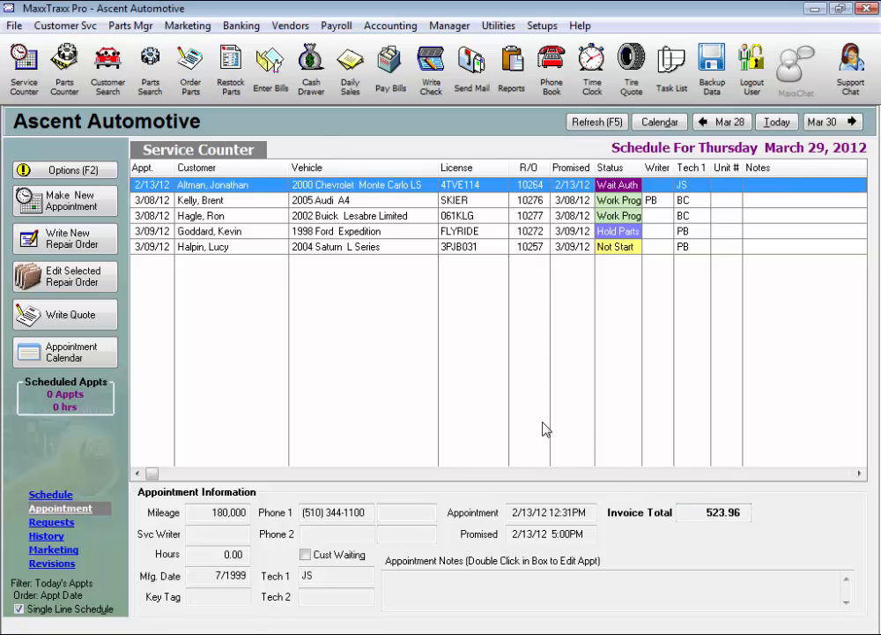
mouse_move(290, 25)
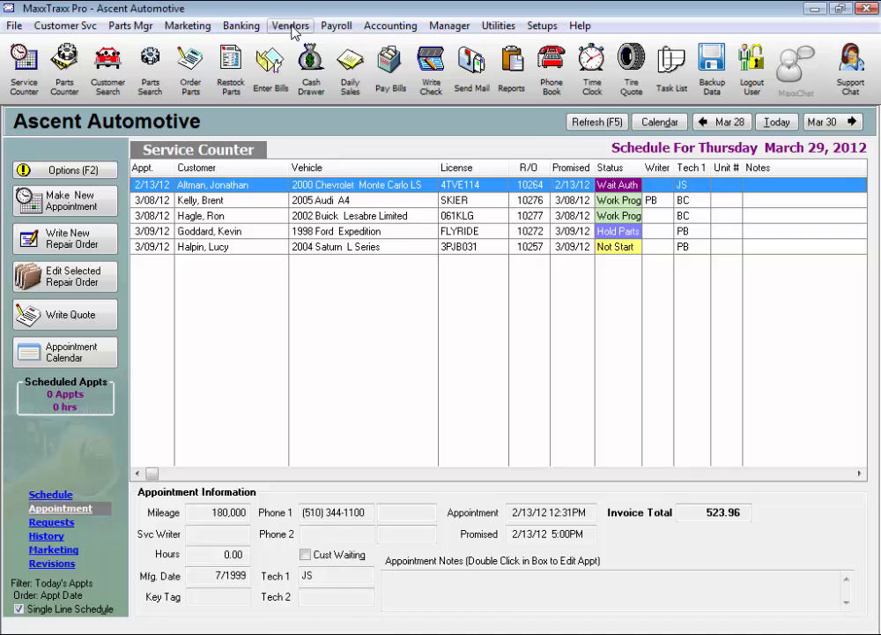
Step: Search the Accounts Payable Vendor List for 'na' and open Napa Auto Parts
left_click(289, 25)
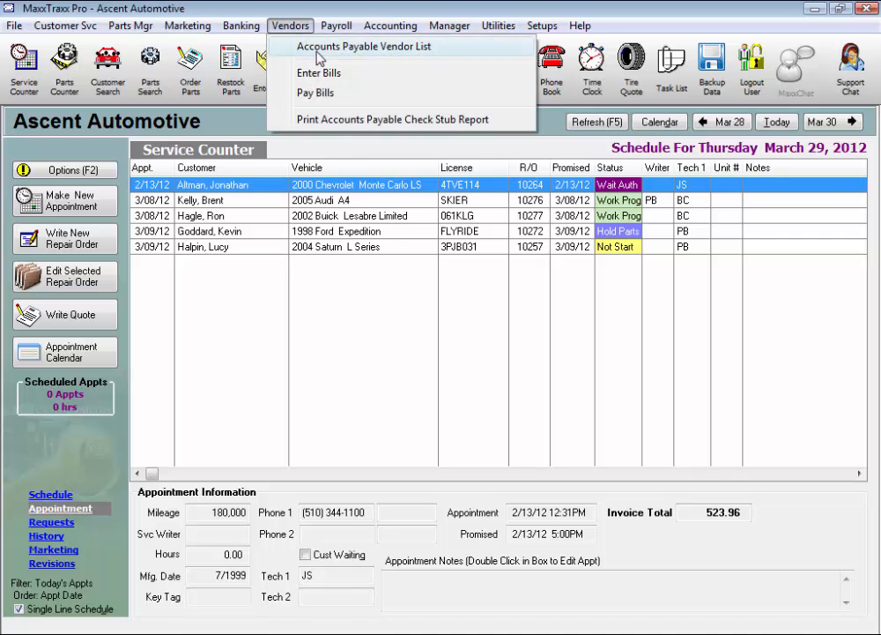
mouse_move(319, 58)
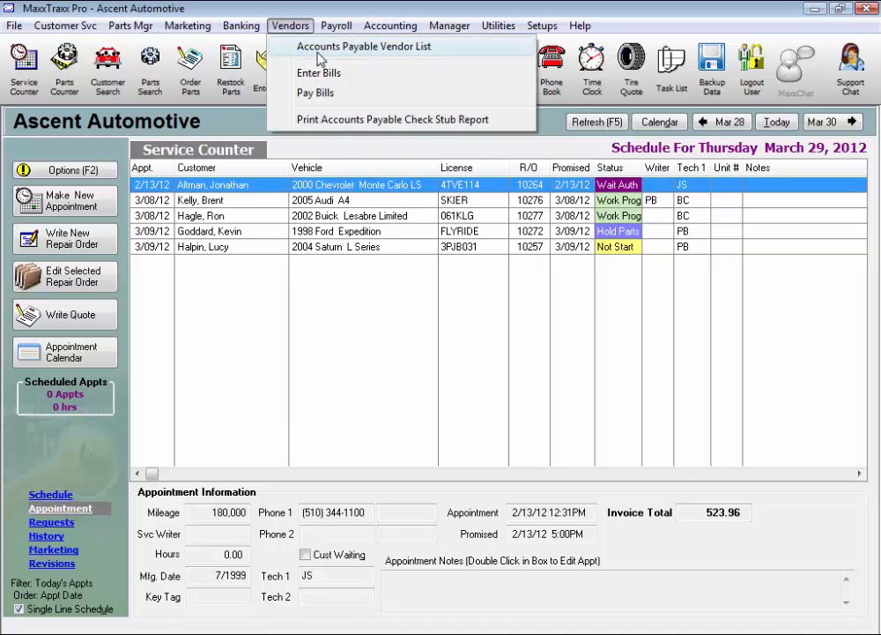
left_click(363, 45)
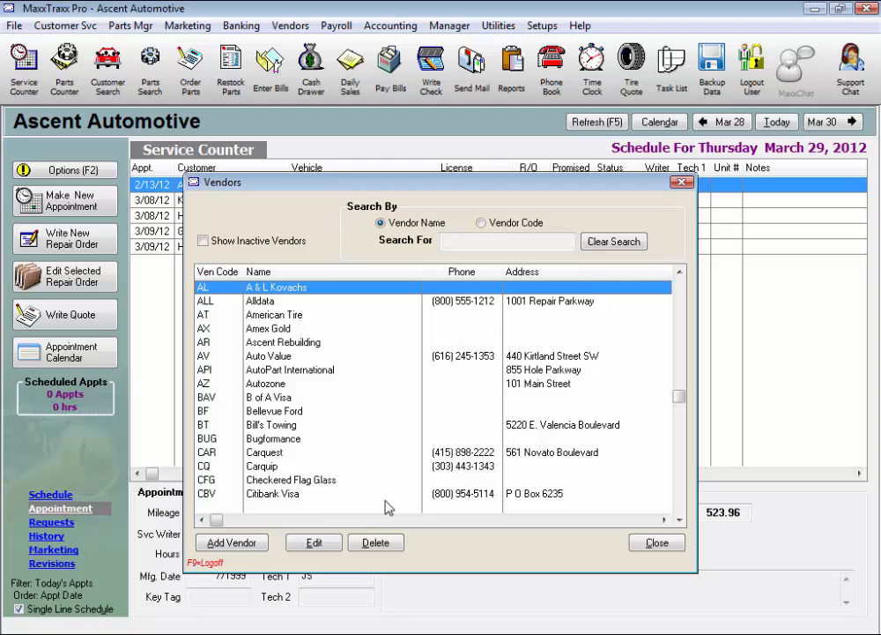
type("na")
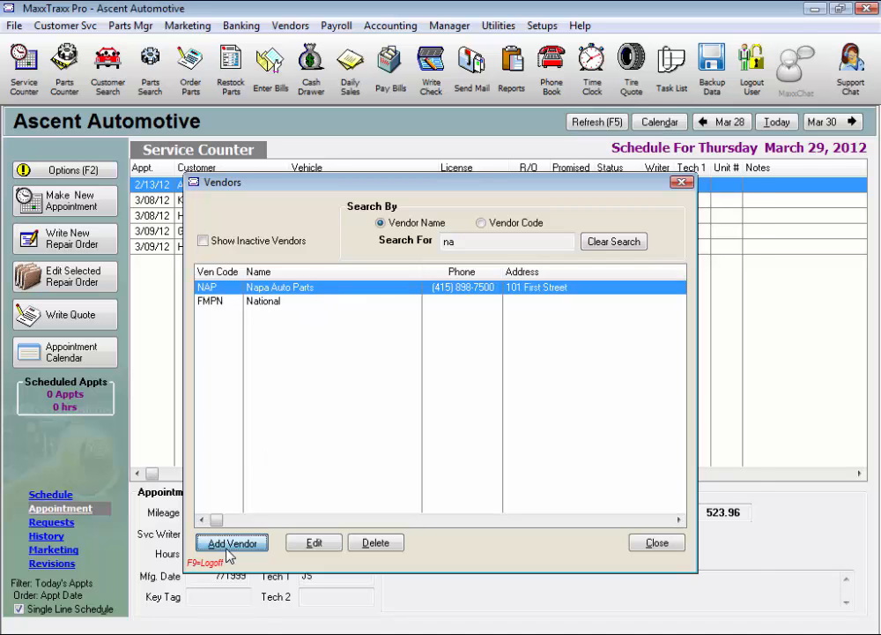
left_click(233, 543)
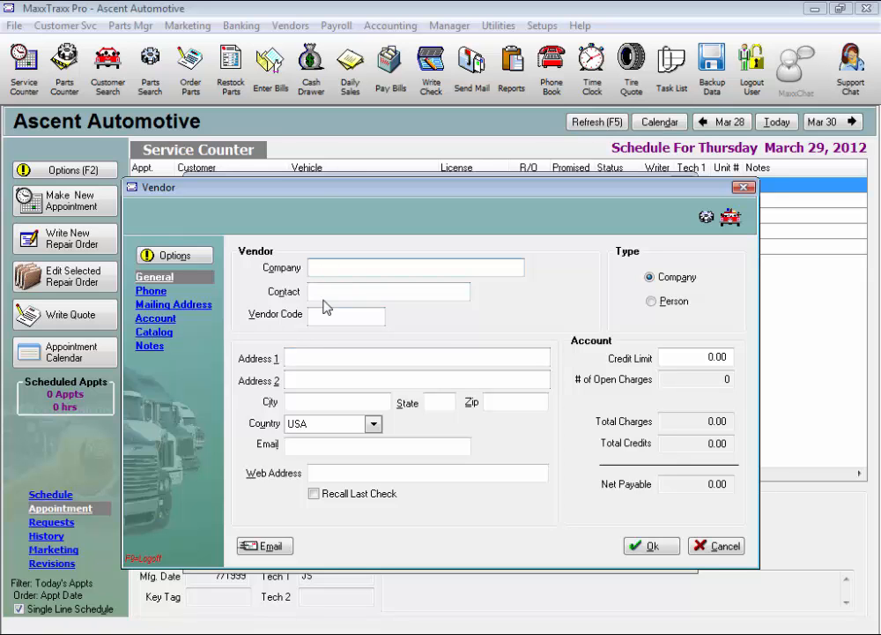
Step: Go to the Catalog page of the Napa Auto Parts vendor record
left_click(344, 316)
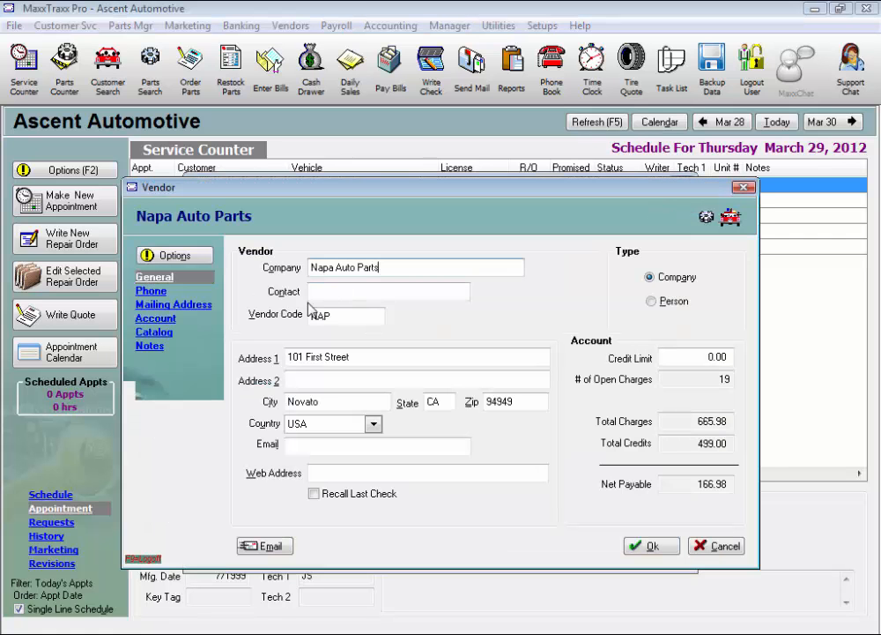
left_click(155, 331)
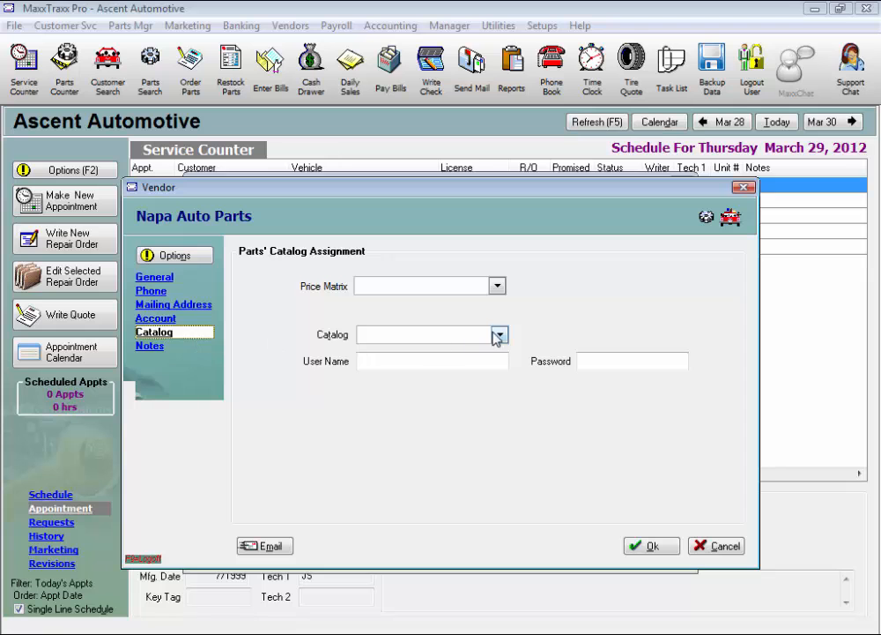
Step: Choose Napa as the vendor's parts catalog and move to the User Name field
left_click(501, 335)
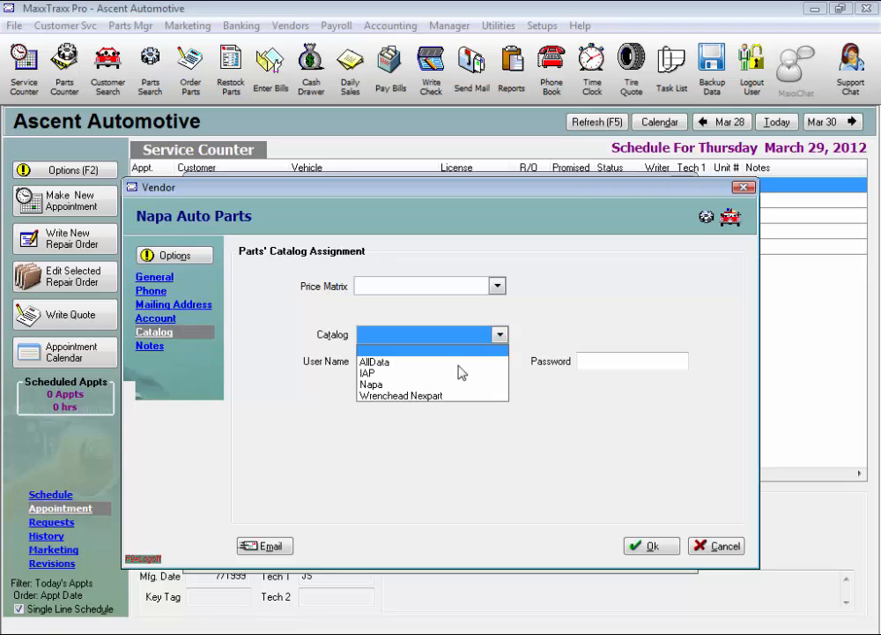
left_click(370, 384)
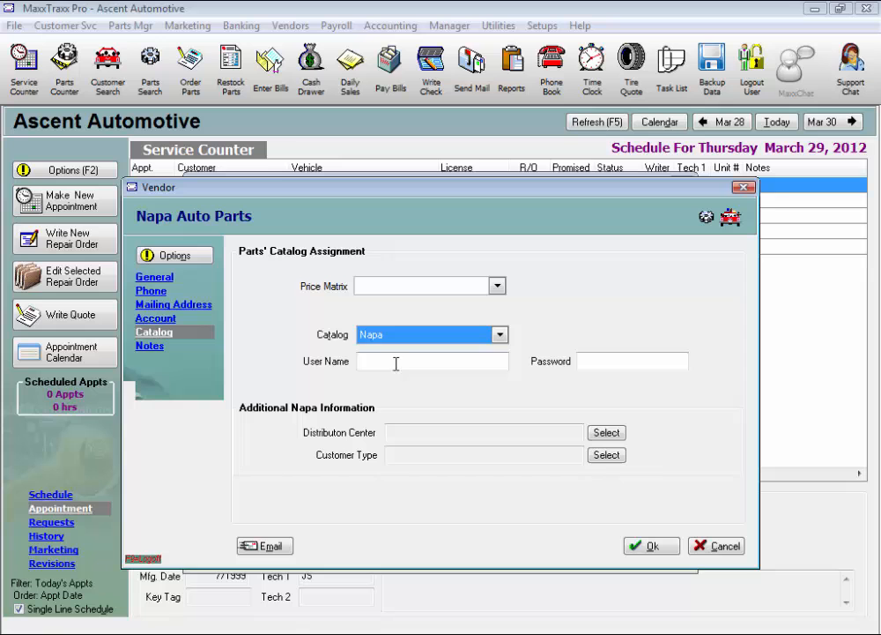
mouse_move(652, 480)
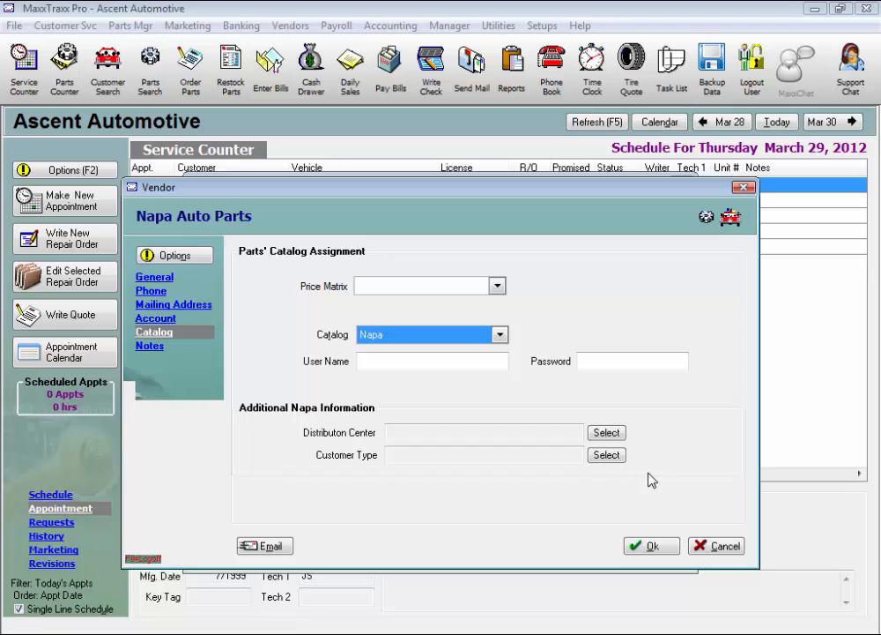
left_click(432, 359)
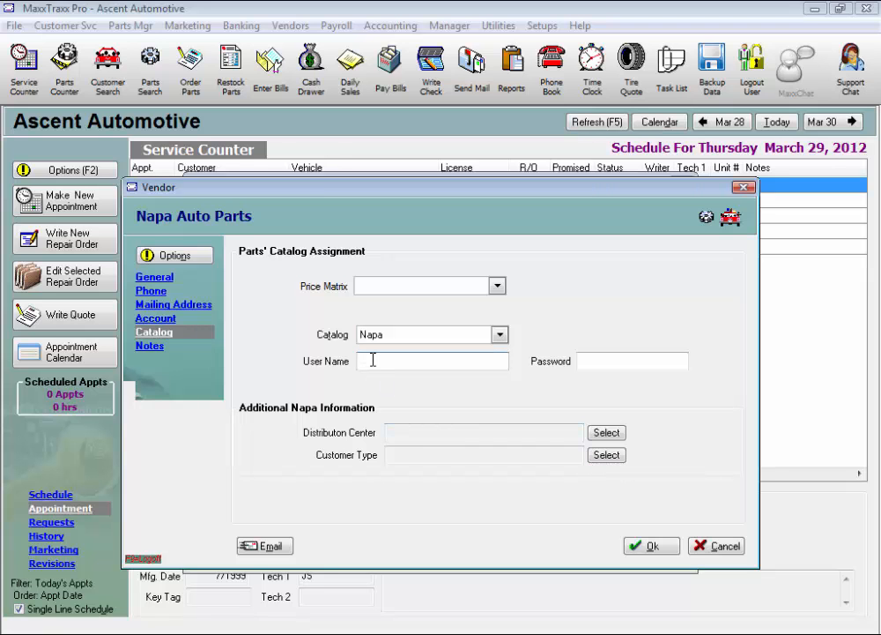
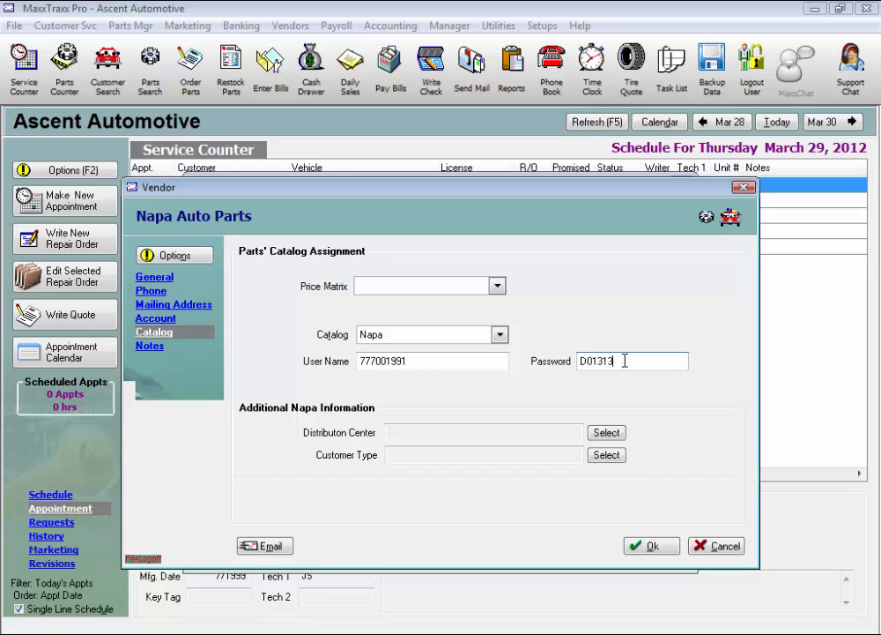
double_click(596, 359)
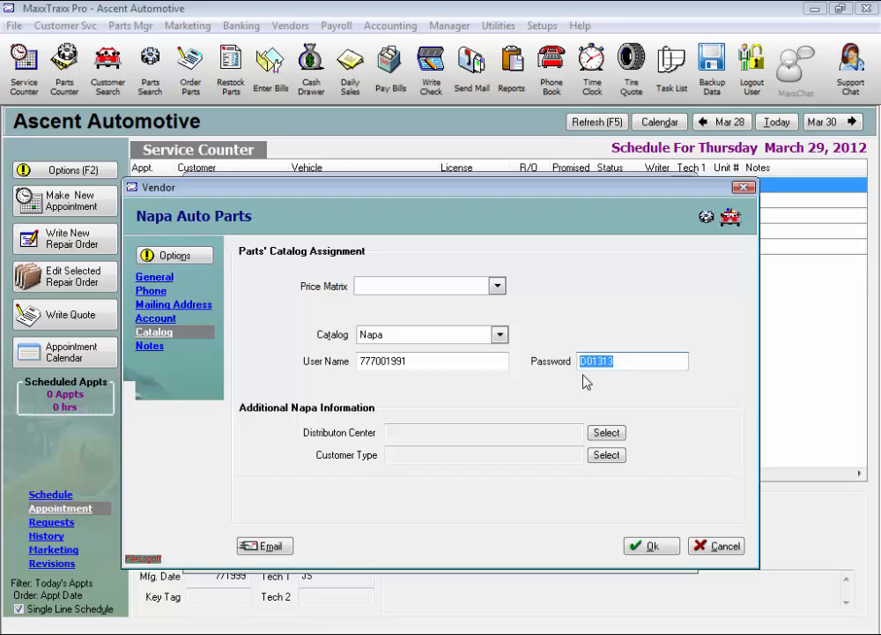
mouse_move(610, 392)
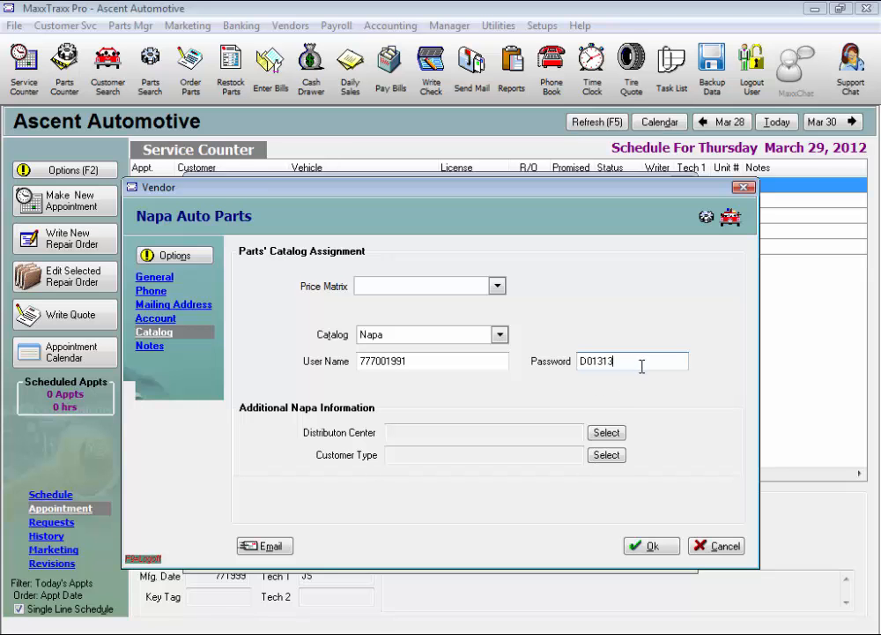
left_click(607, 433)
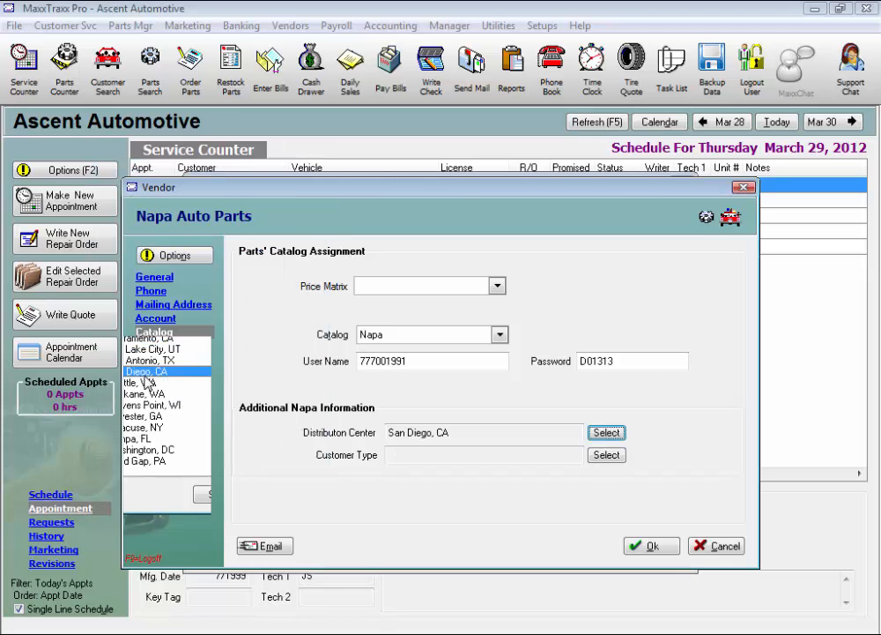
Step: Select GARAGES from the NAPA Setup list as the customer type
left_click(607, 455)
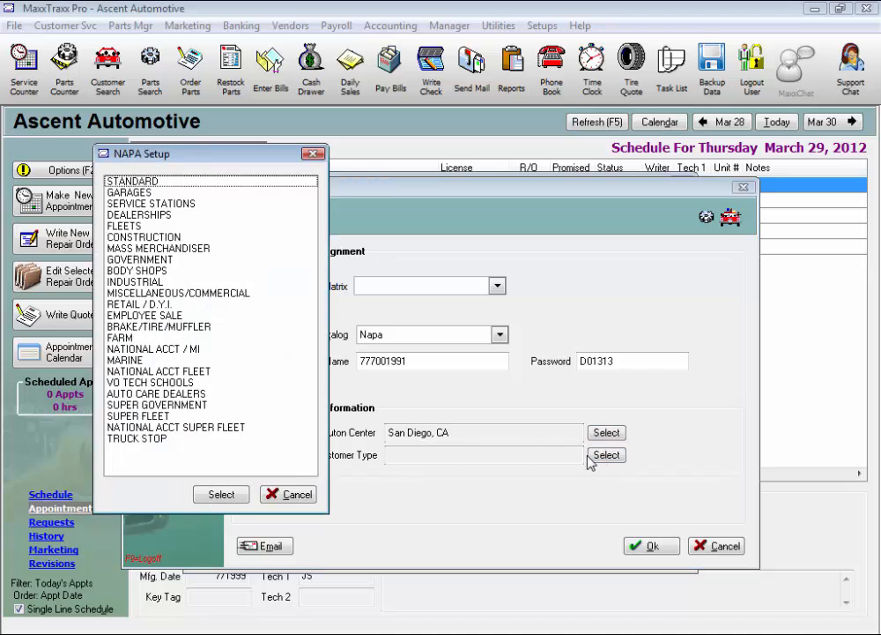
left_click(129, 192)
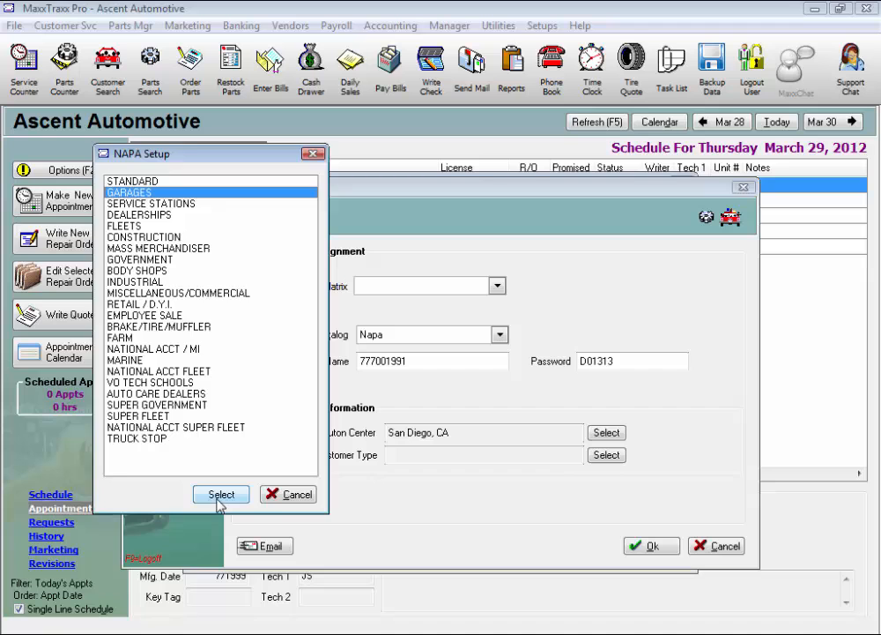
left_click(222, 494)
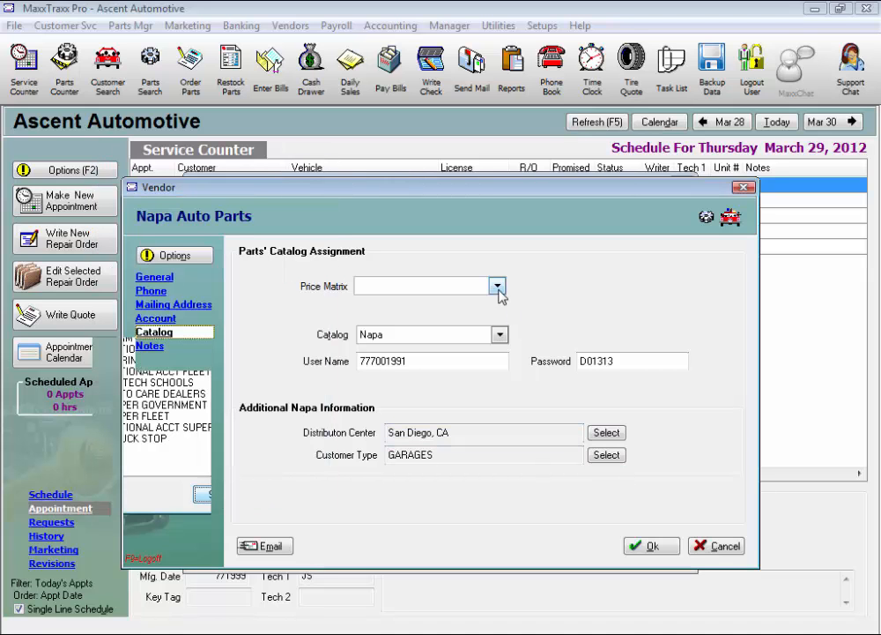
Step: Set the price matrix to Jobber Pricing and save the vendor with OK
left_click(497, 286)
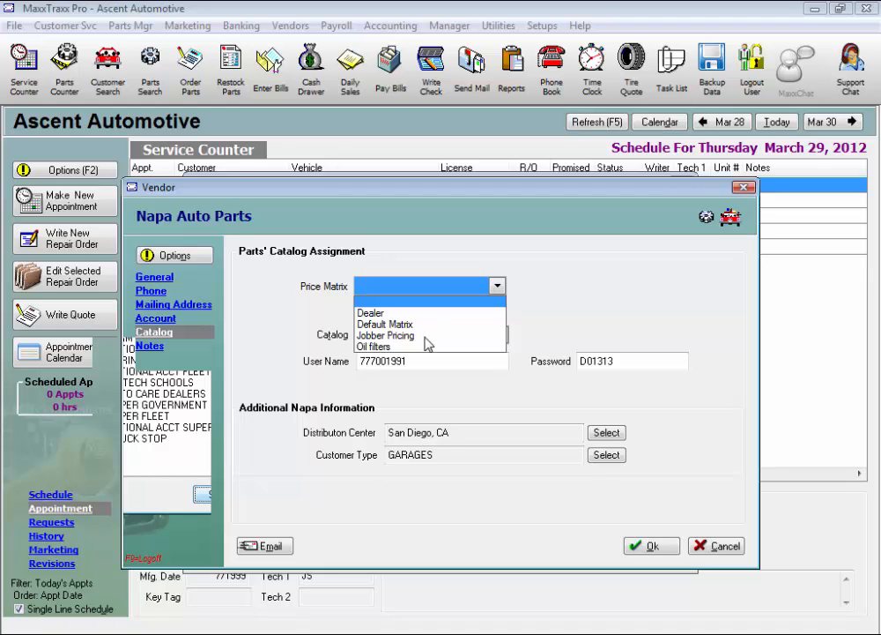
left_click(386, 334)
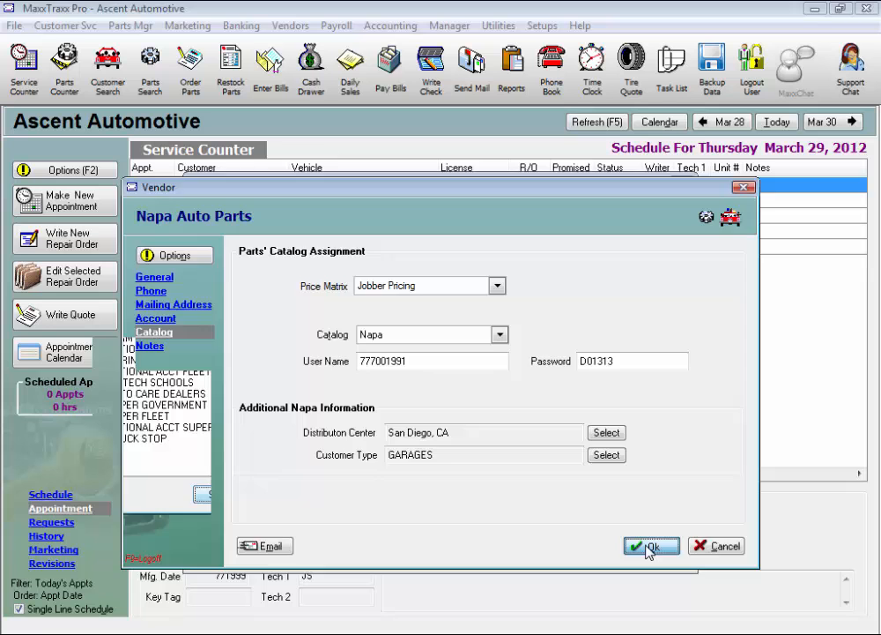
left_click(650, 547)
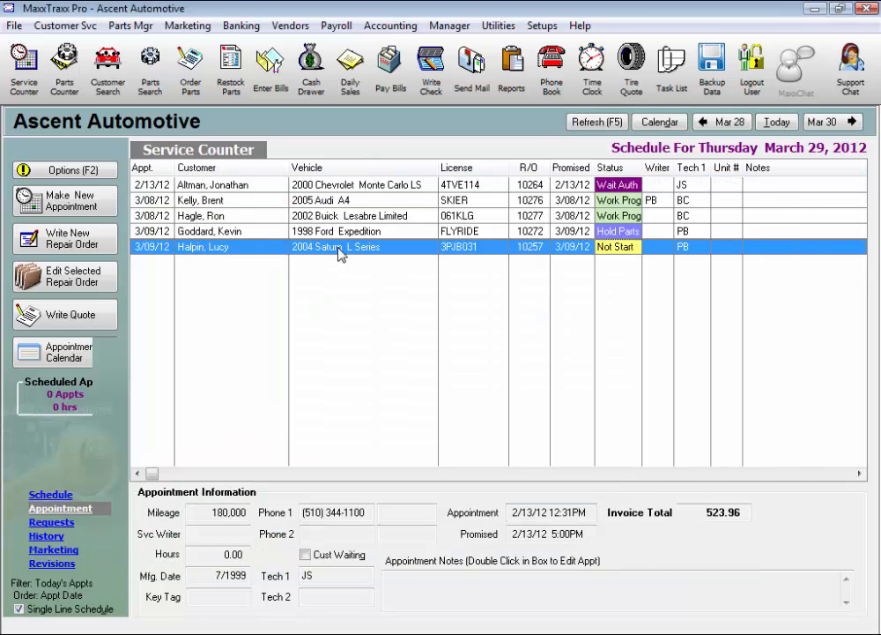
Step: Open RO 10257 and start adding a part from Napa Auto Parts
double_click(335, 247)
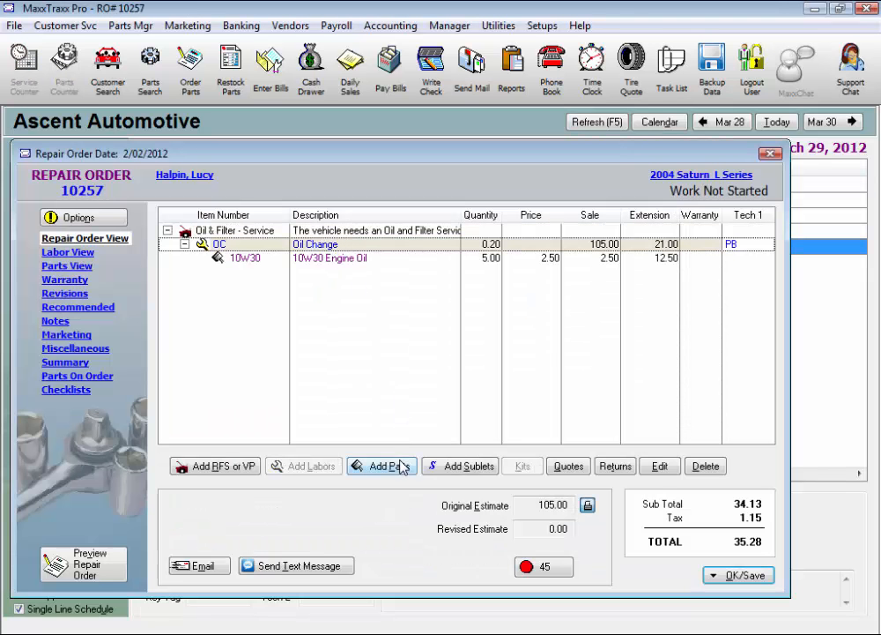
left_click(381, 465)
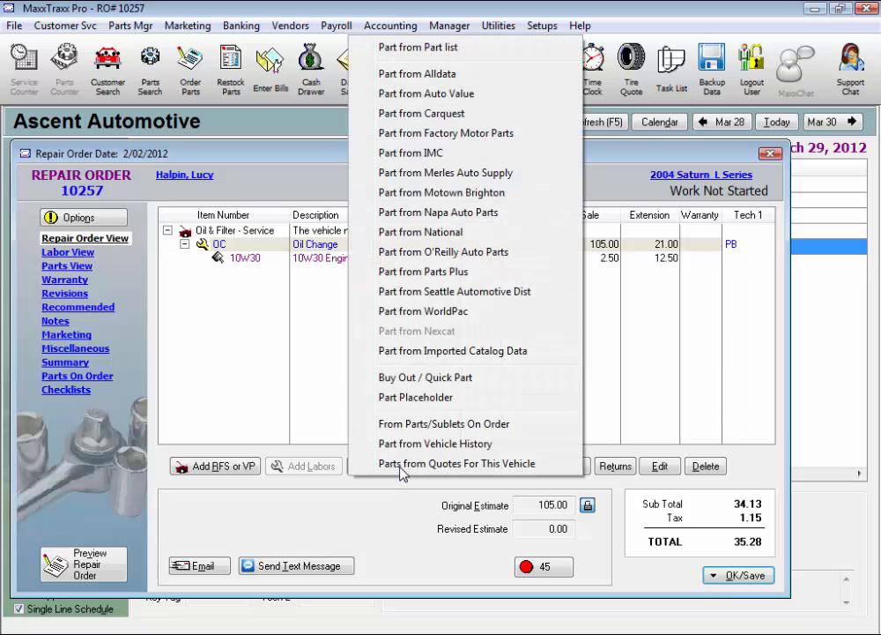
mouse_move(437, 212)
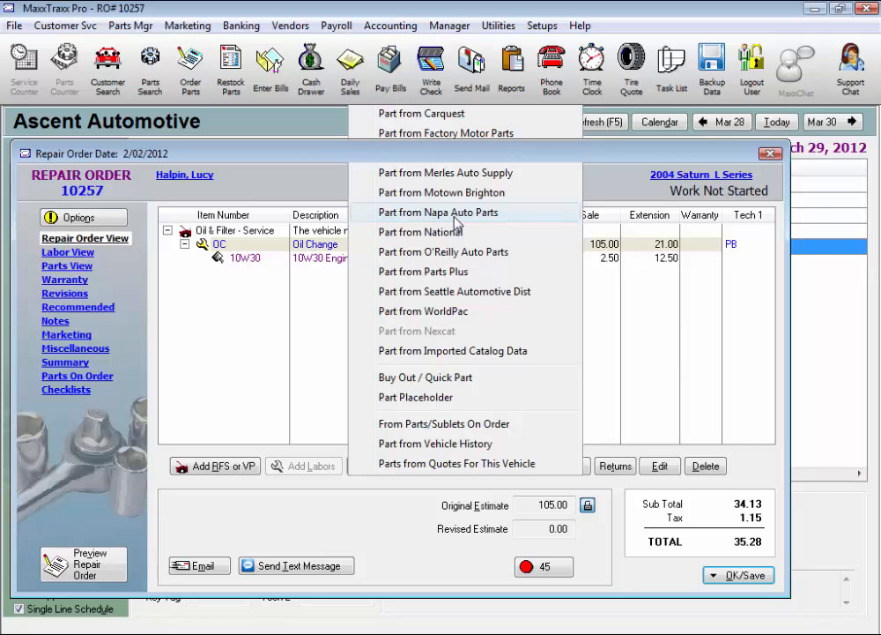
left_click(437, 211)
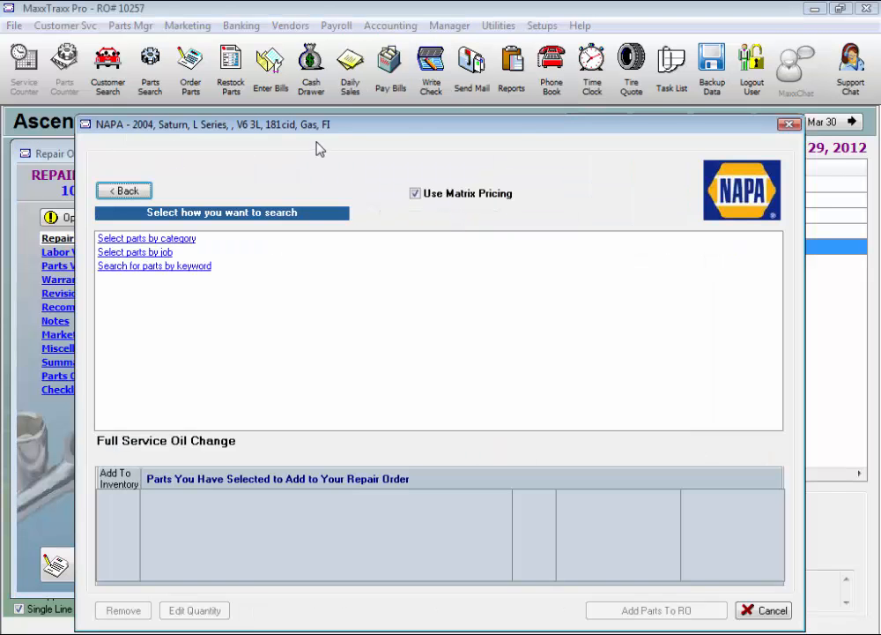
mouse_move(162, 272)
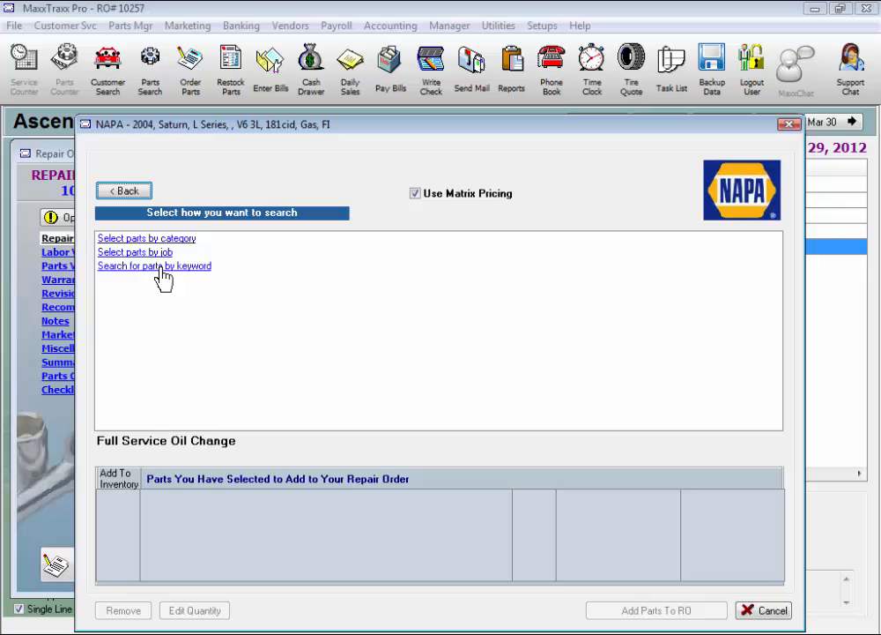
Step: Run a NAPA keyword search for 'oil filter' and show the Oil Filter category
left_click(154, 265)
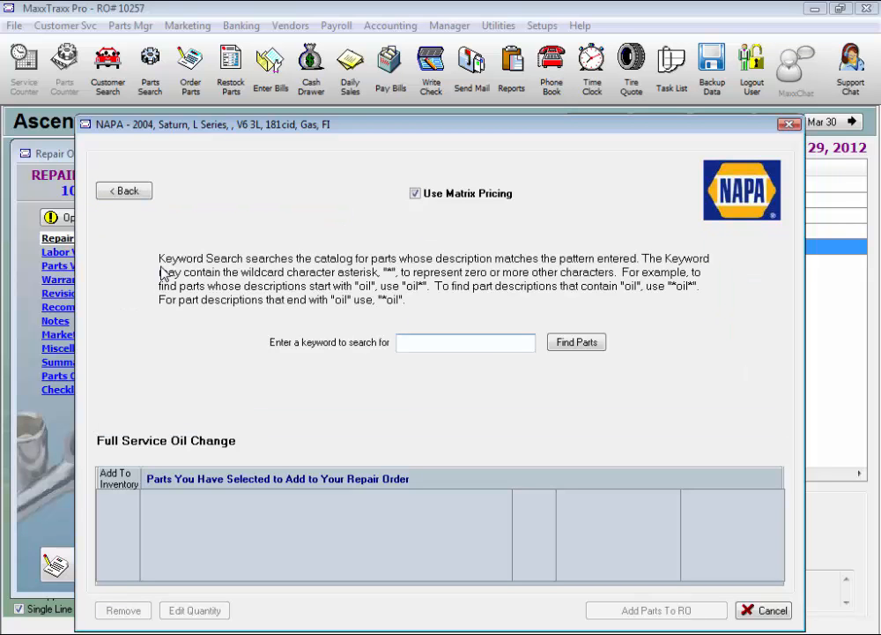
type("oil filter")
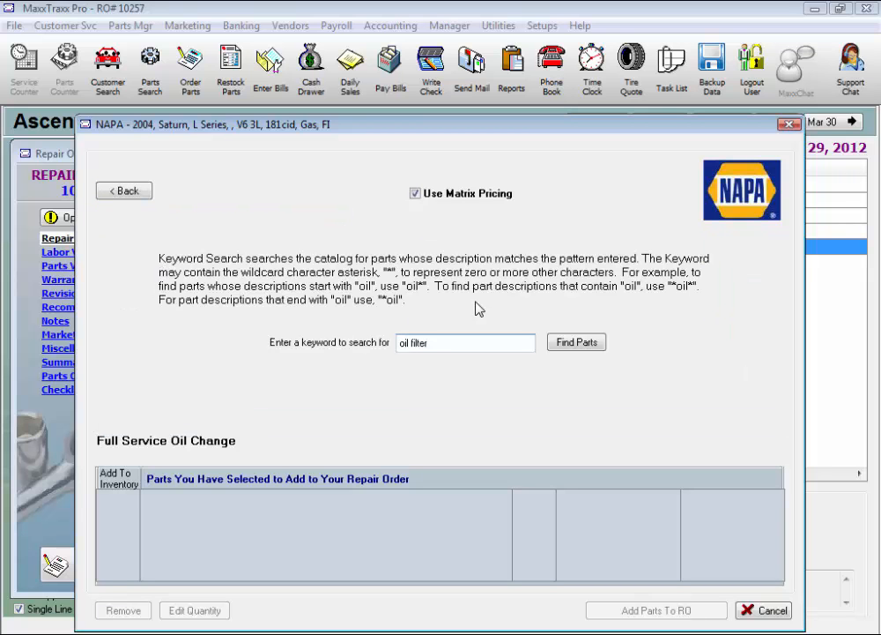
left_click(577, 342)
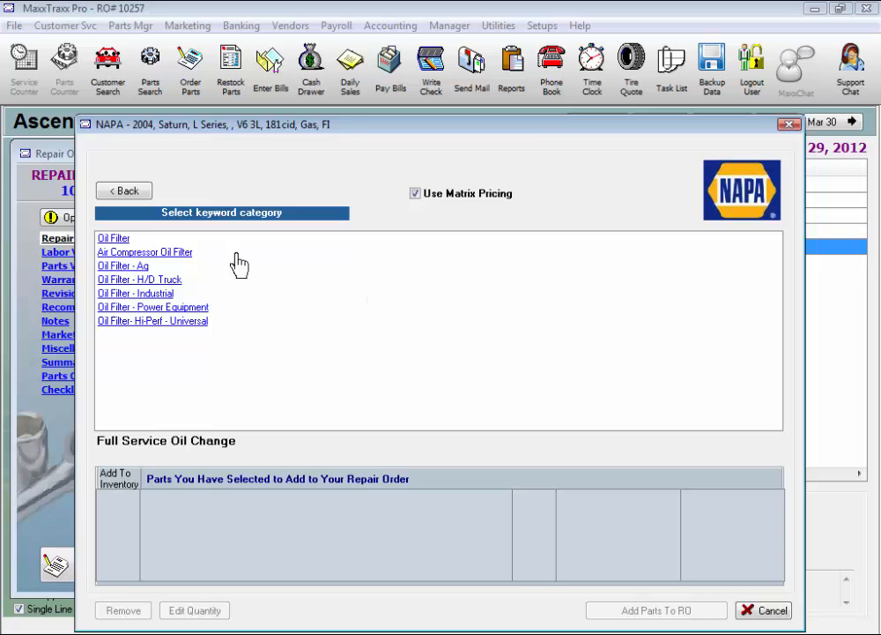
left_click(113, 238)
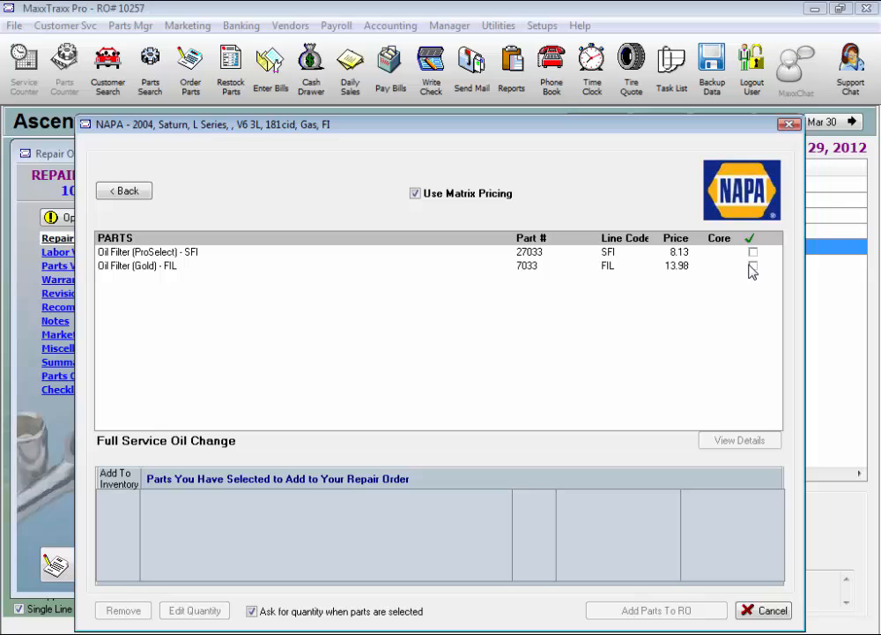
Step: Add one Oil Filter (Gold), part 7033 at 13.98, to the repair order
left_click(754, 266)
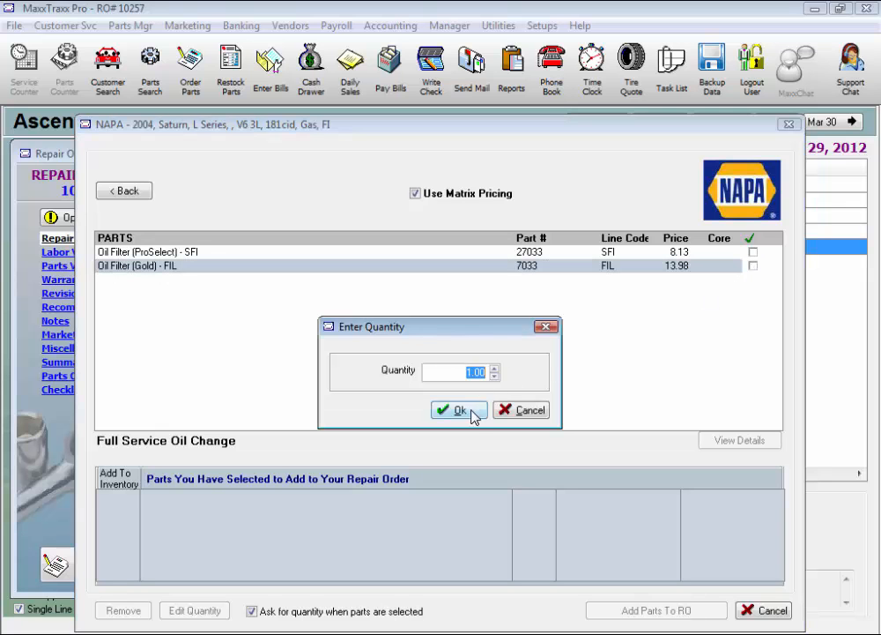
left_click(457, 409)
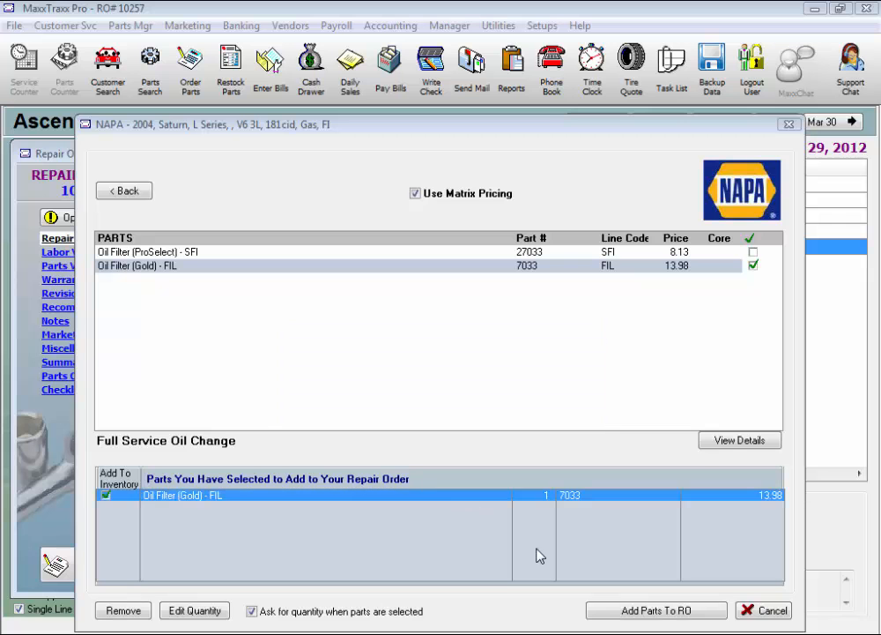
left_click(655, 610)
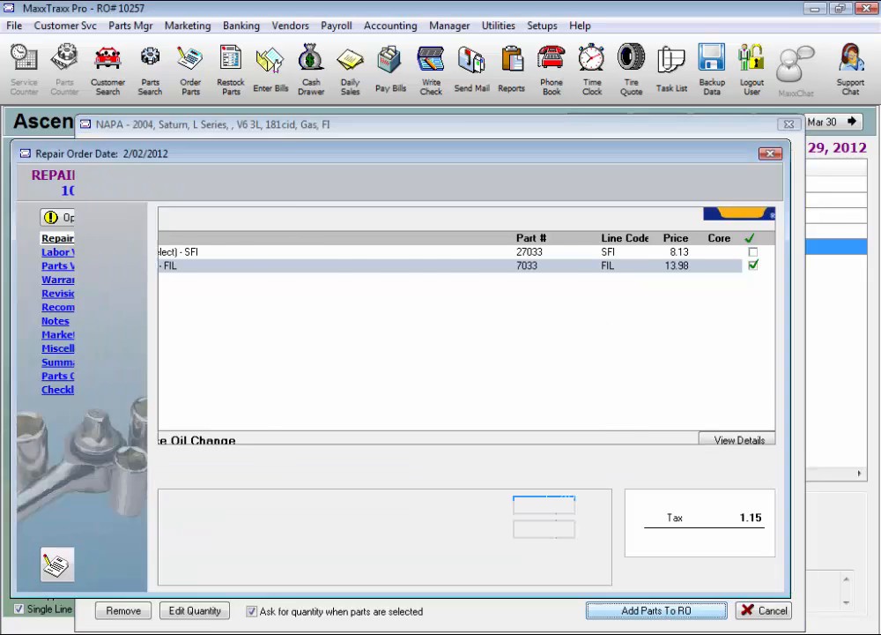
Step: Save repair order 10257 with the Gold oil filter at 18.98, raising the low-stock notice
left_click(656, 610)
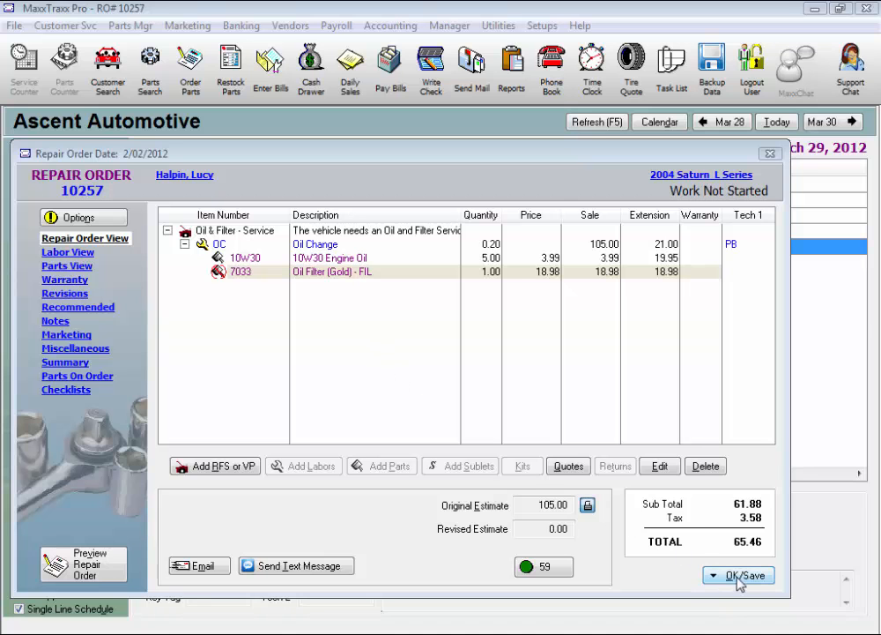
left_click(739, 575)
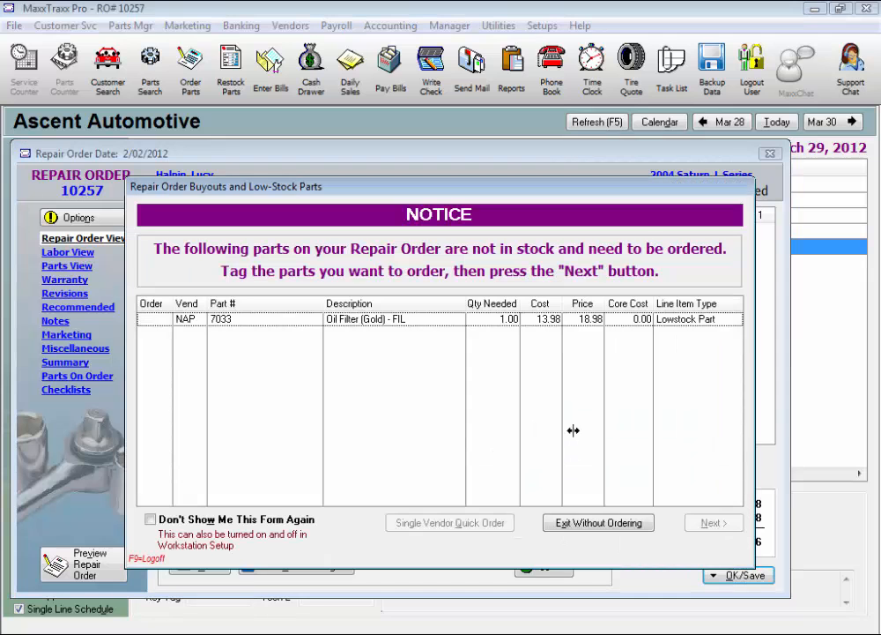
Step: Tag the 7033 oil filter for ordering and continue to Napa PO 10257-1 at 13.98
left_click(155, 317)
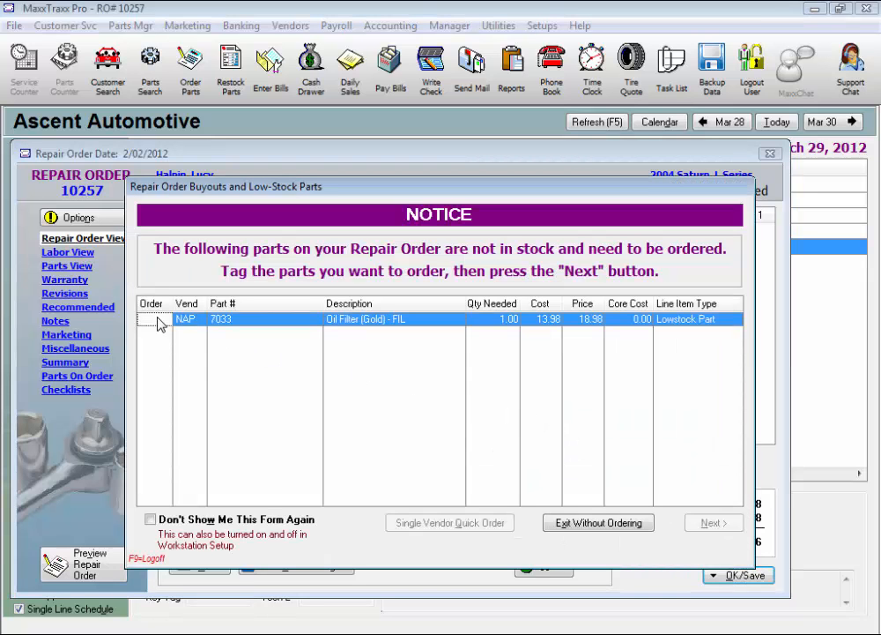
left_click(153, 317)
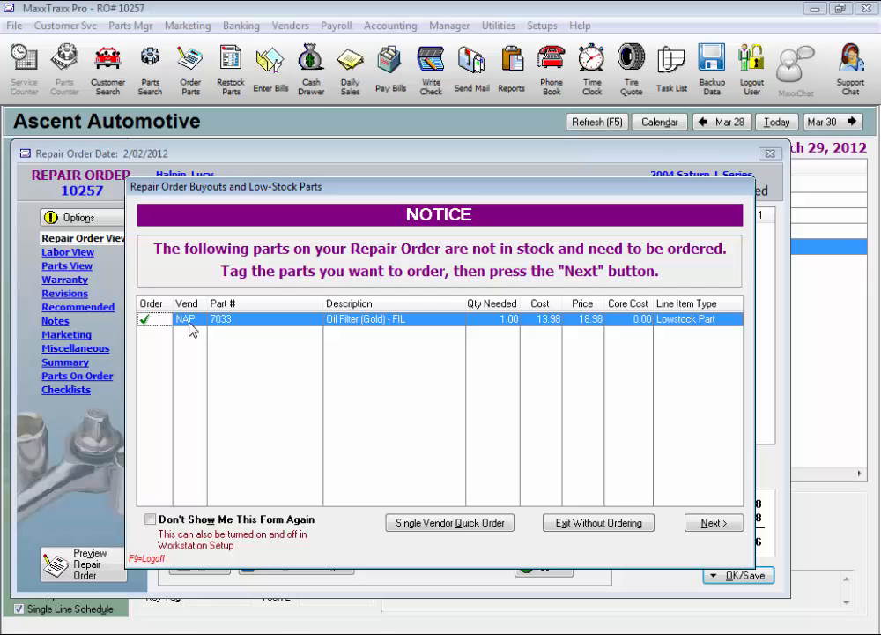
mouse_move(370, 488)
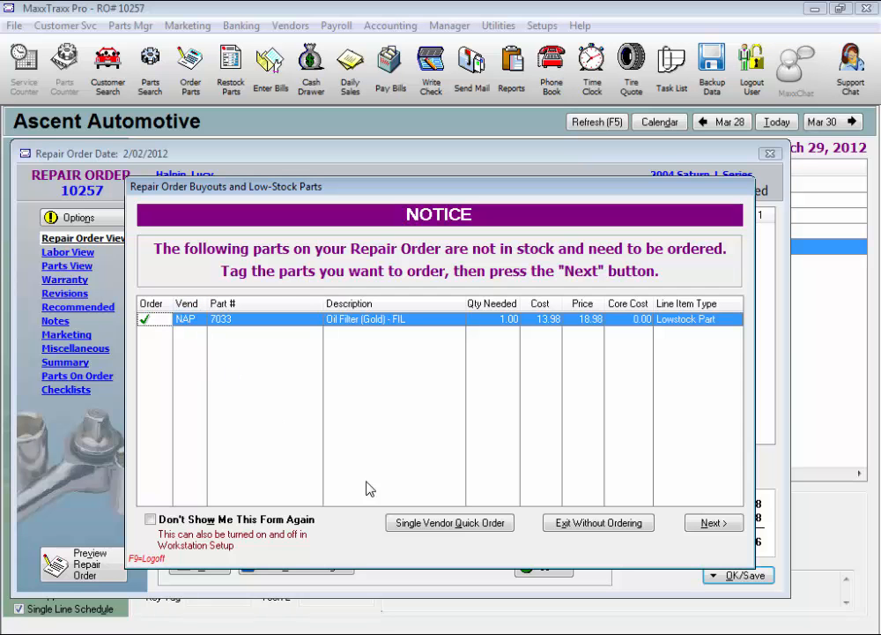
left_click(600, 522)
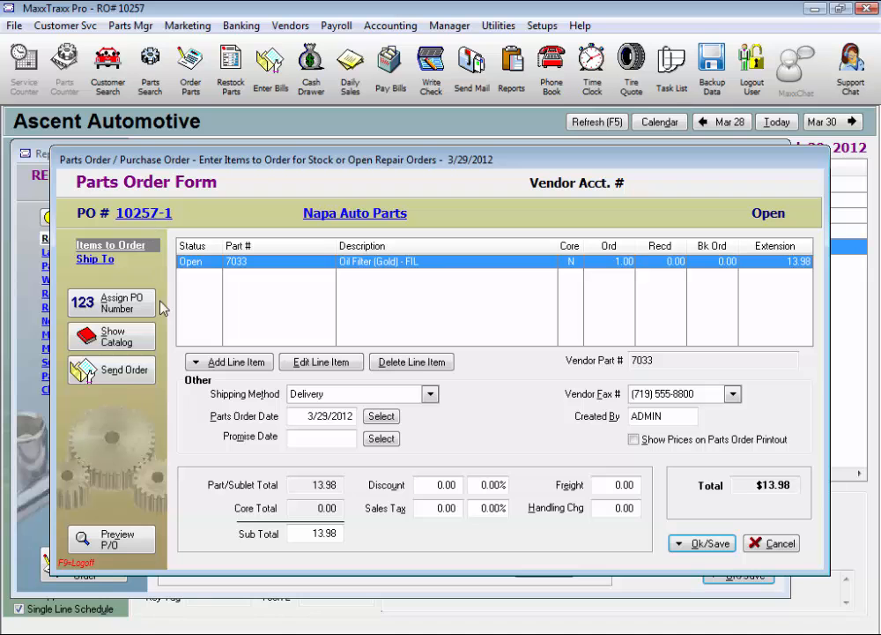
Step: Transmit PO 10257-1 for the Gold oil filter to Napa and bring up the save options
left_click(124, 370)
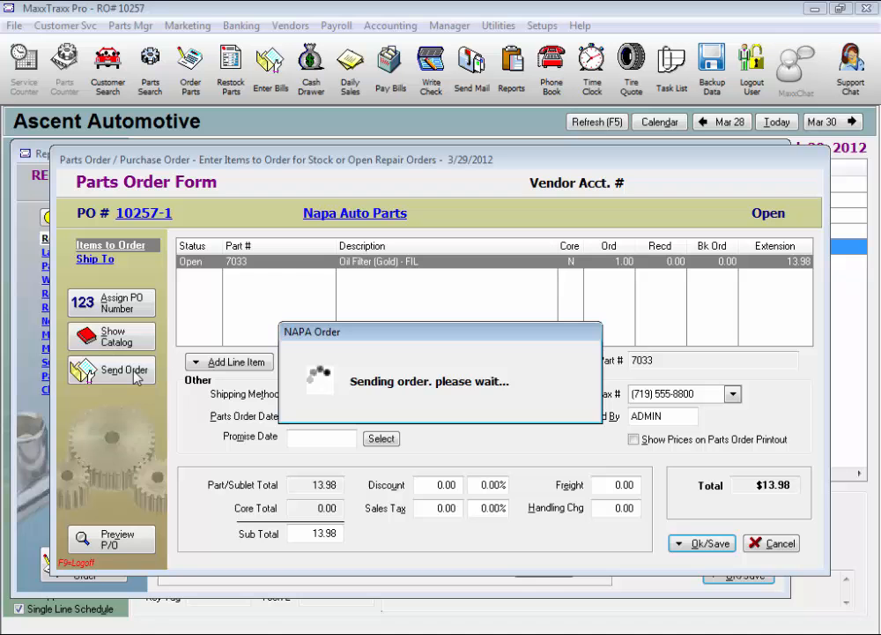
left_click(113, 370)
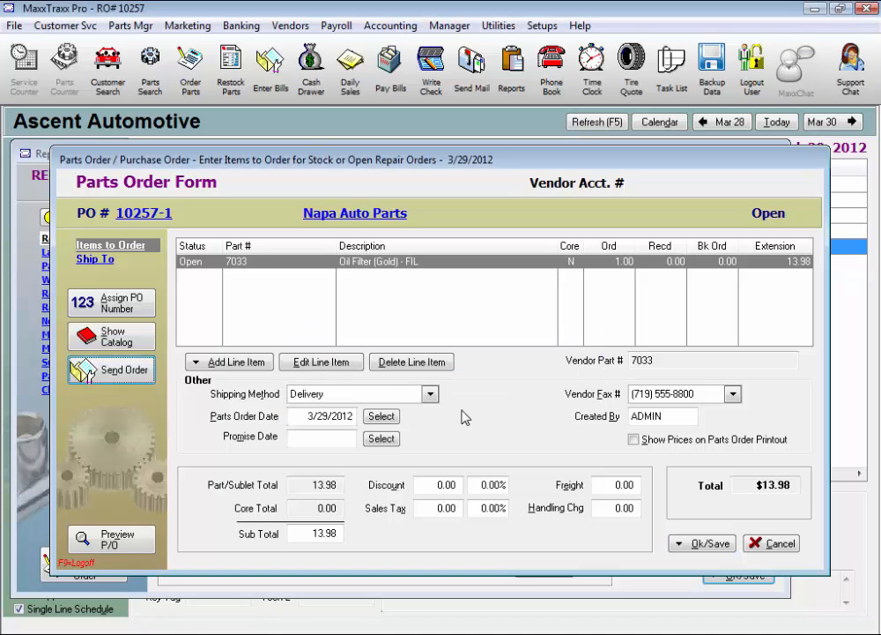
left_click(702, 543)
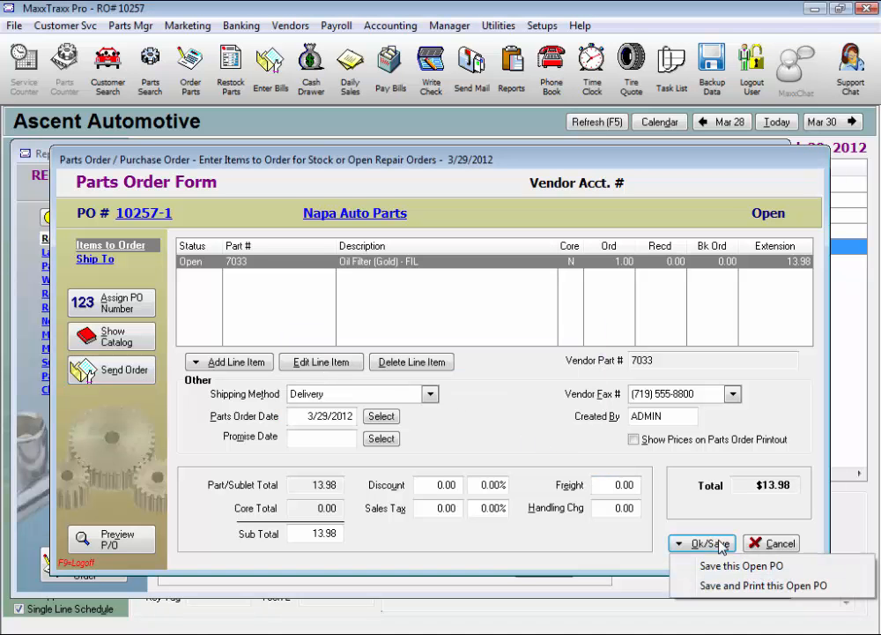